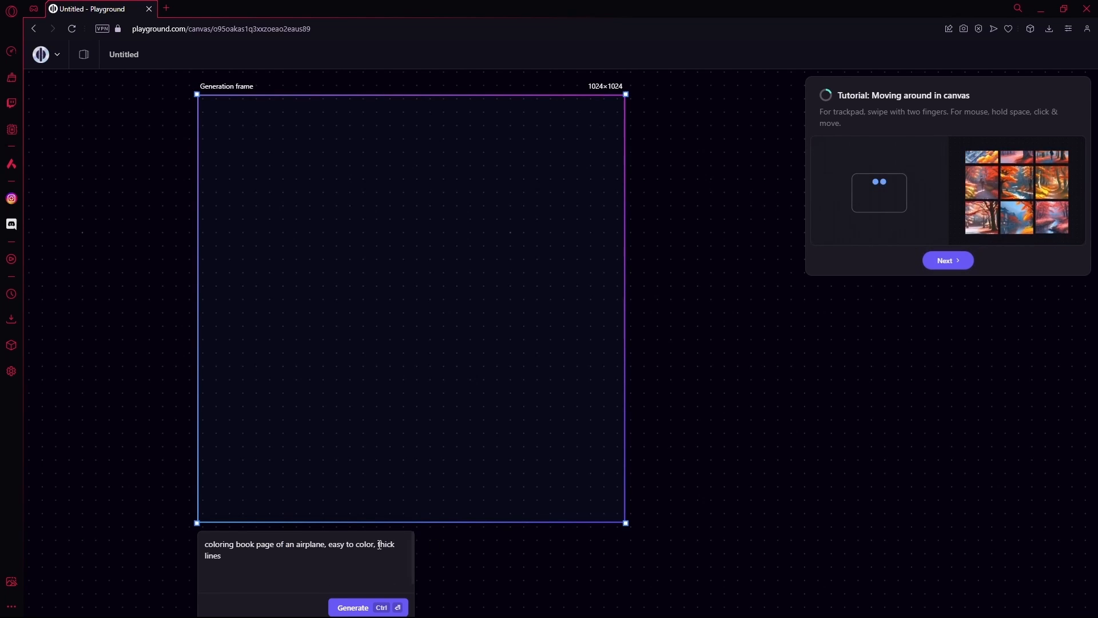
Step: Generate the airplane coloring-book page from the thick-lines prompt
{"action": "left_click", "coordinate": [352, 608]}
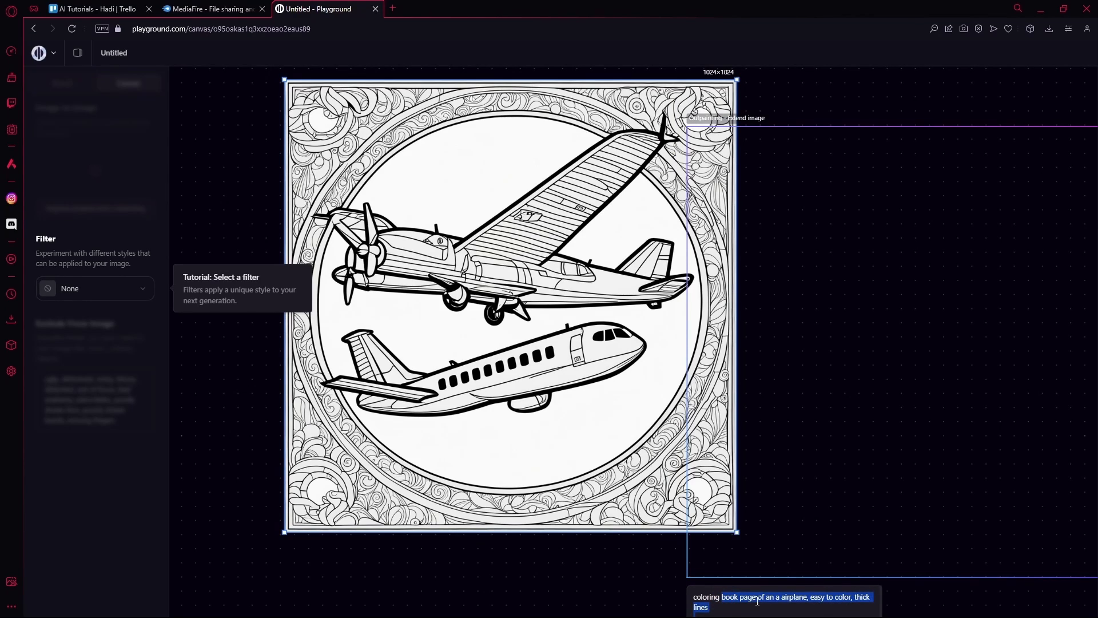
Step: Append ', marker lines' to the end of the coloring-page prompt
{"action": "left_click", "coordinate": [779, 601]}
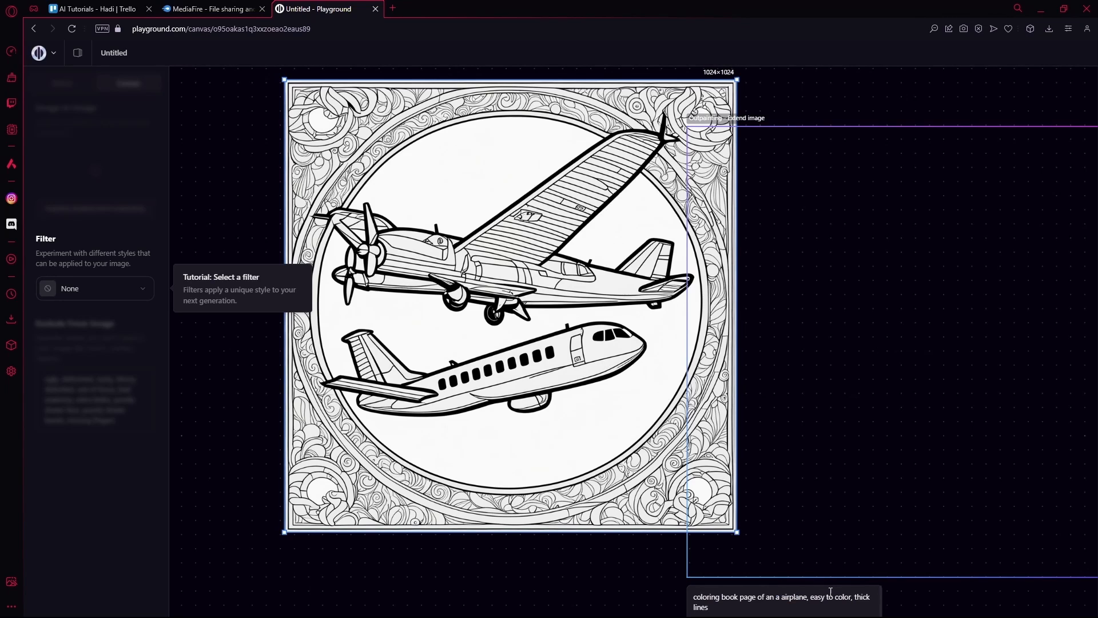
{"action": "double_click", "coordinate": [831, 597]}
{"action": "type", "text": ", m"}
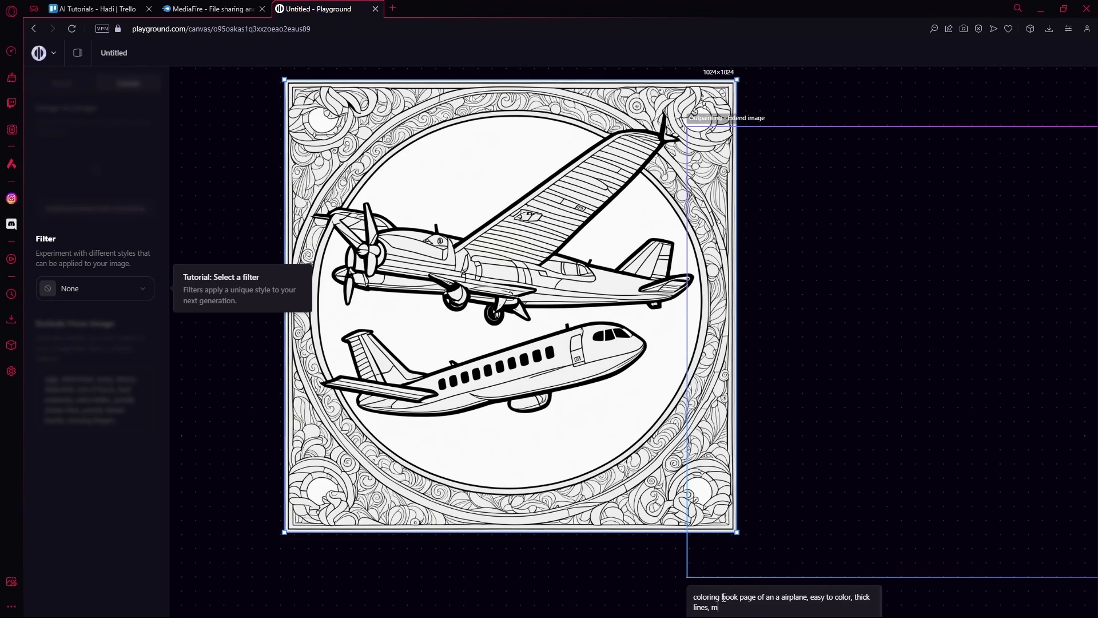
{"action": "type", "text": "arker lines"}
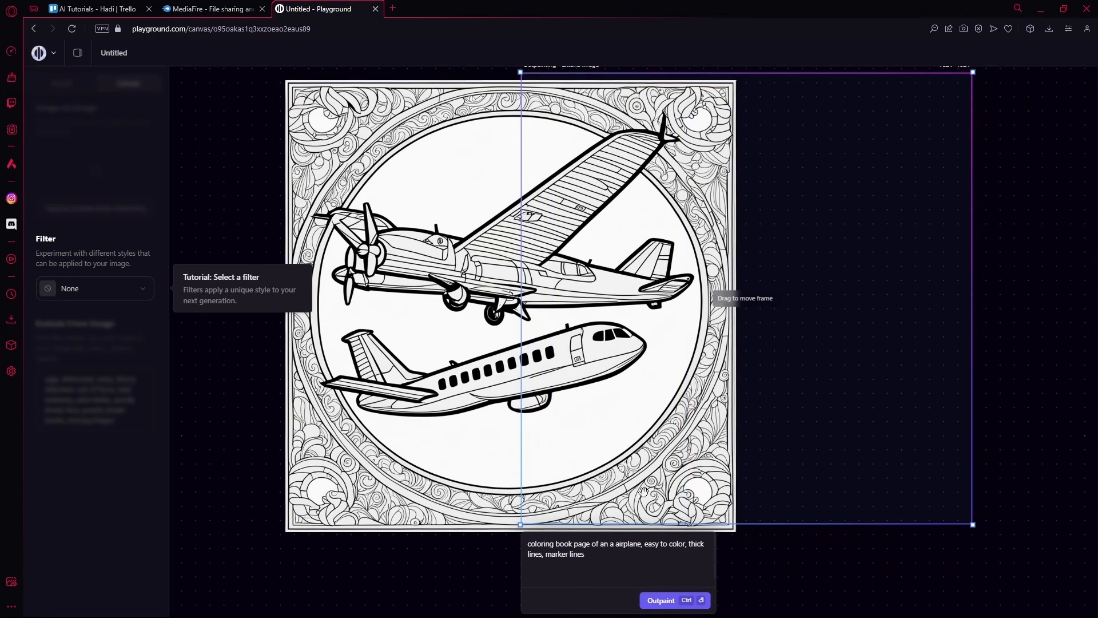
Step: Replace 'airplane' with 'car' in the prompt and outpaint a car coloring page beside it
{"action": "double_click", "coordinate": [626, 544]}
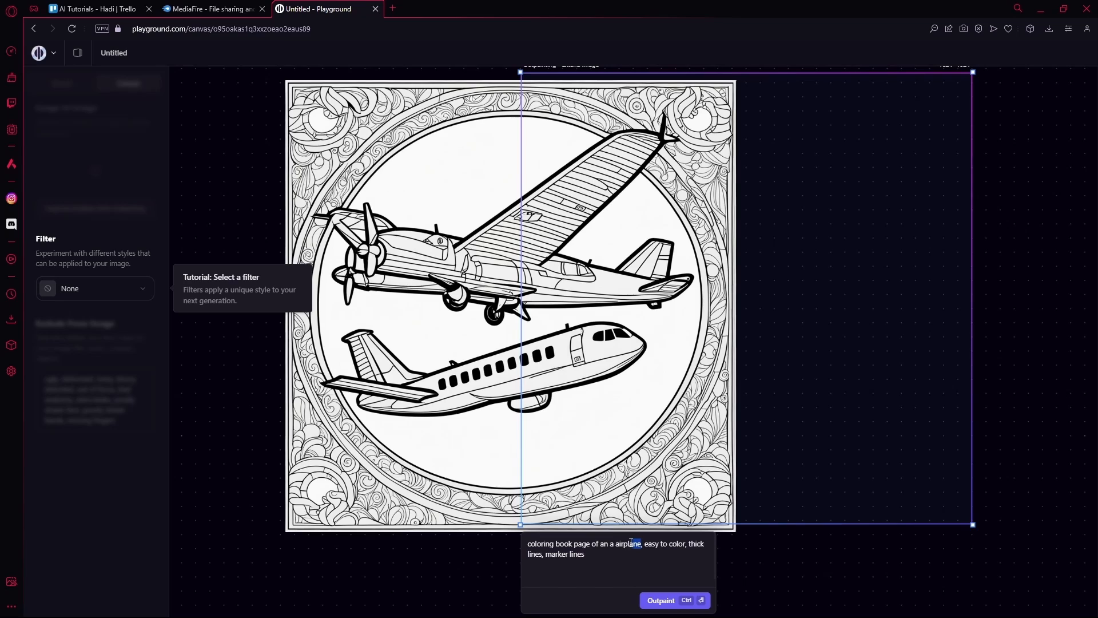
{"action": "double_click", "coordinate": [628, 543]}
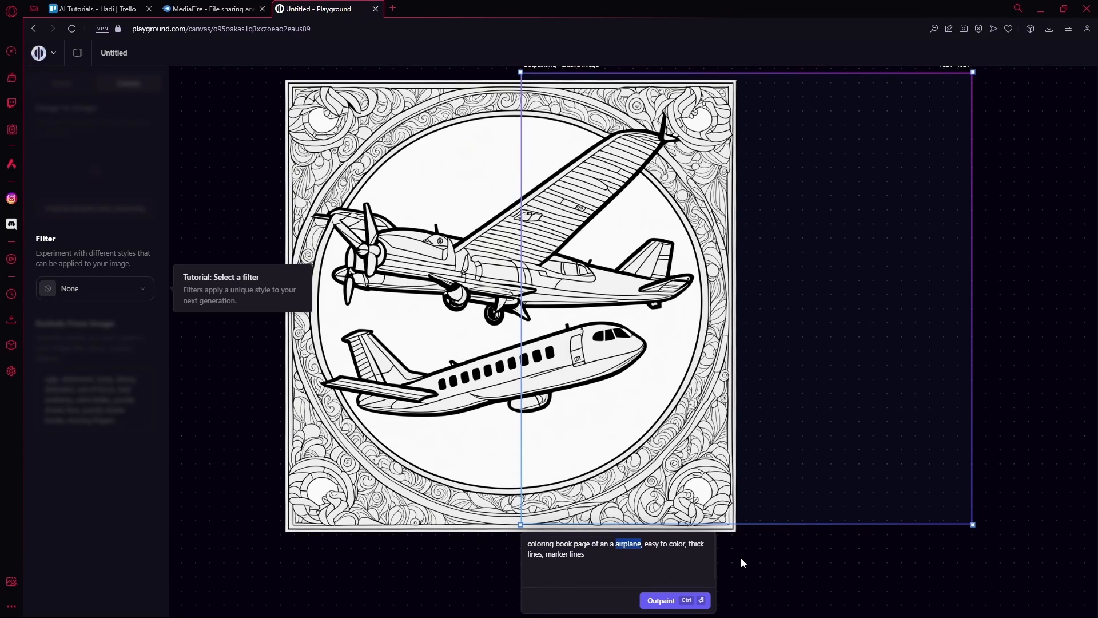
{"action": "type", "text": "car"}
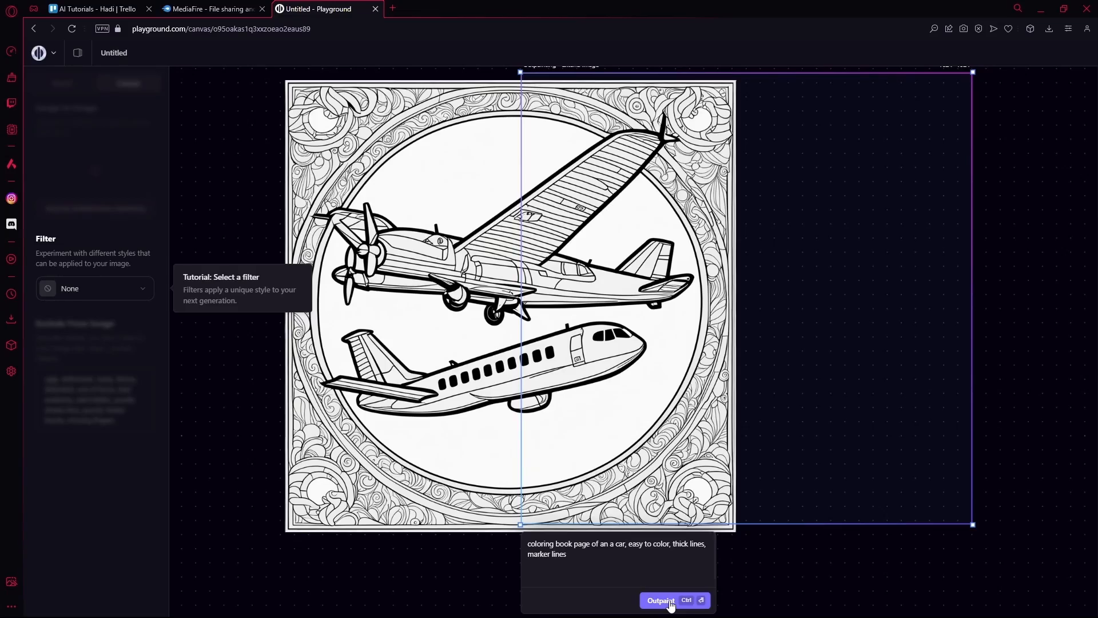
{"action": "left_click", "coordinate": [661, 600]}
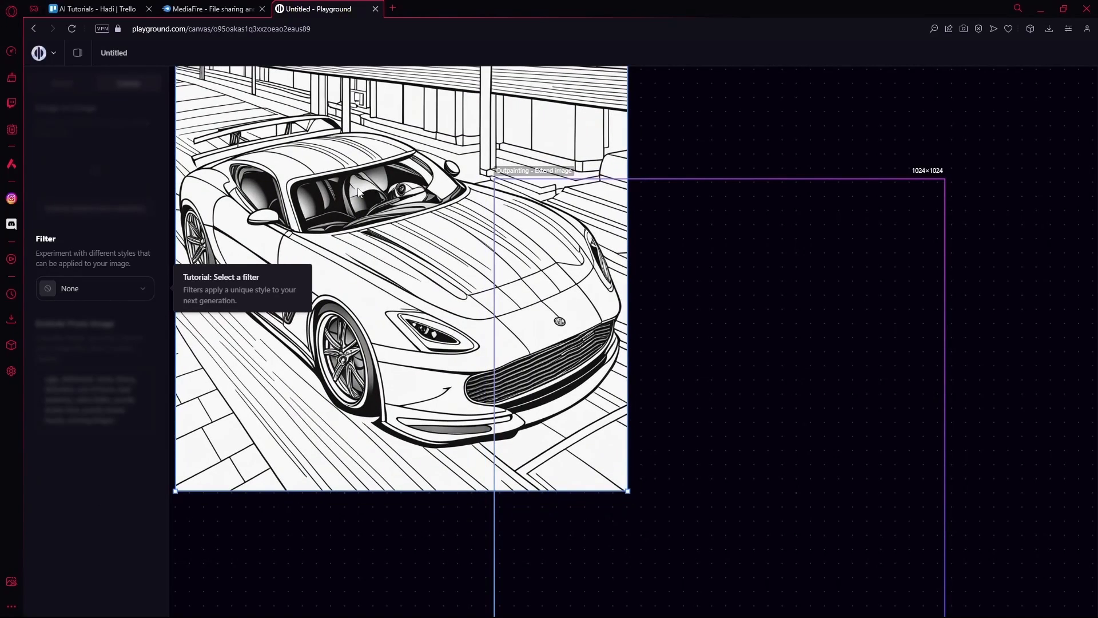
{"action": "mouse_move", "coordinate": [718, 230]}
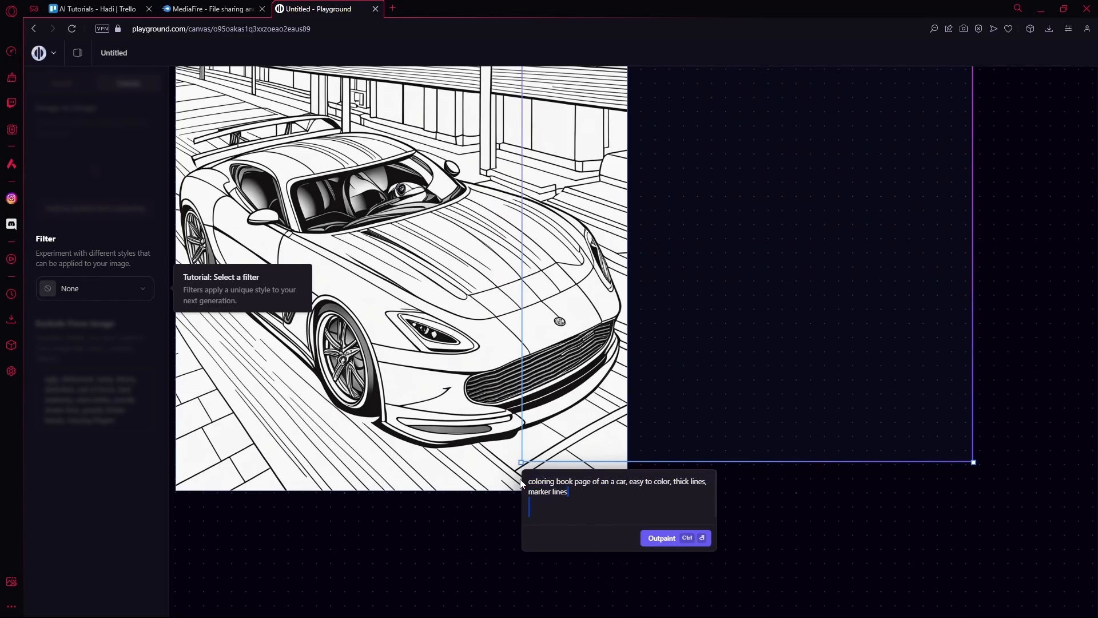
Step: Replace 'car' with 'chair' in the prompt and outpaint a chair page in the new frame
{"action": "double_click", "coordinate": [619, 481]}
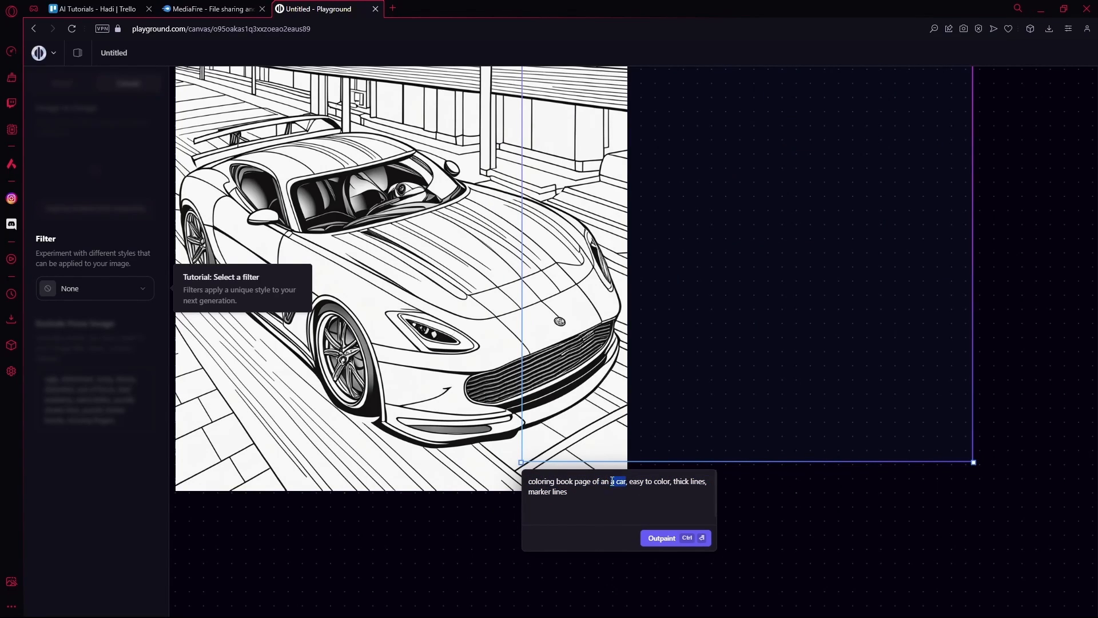
{"action": "mouse_move", "coordinate": [784, 470]}
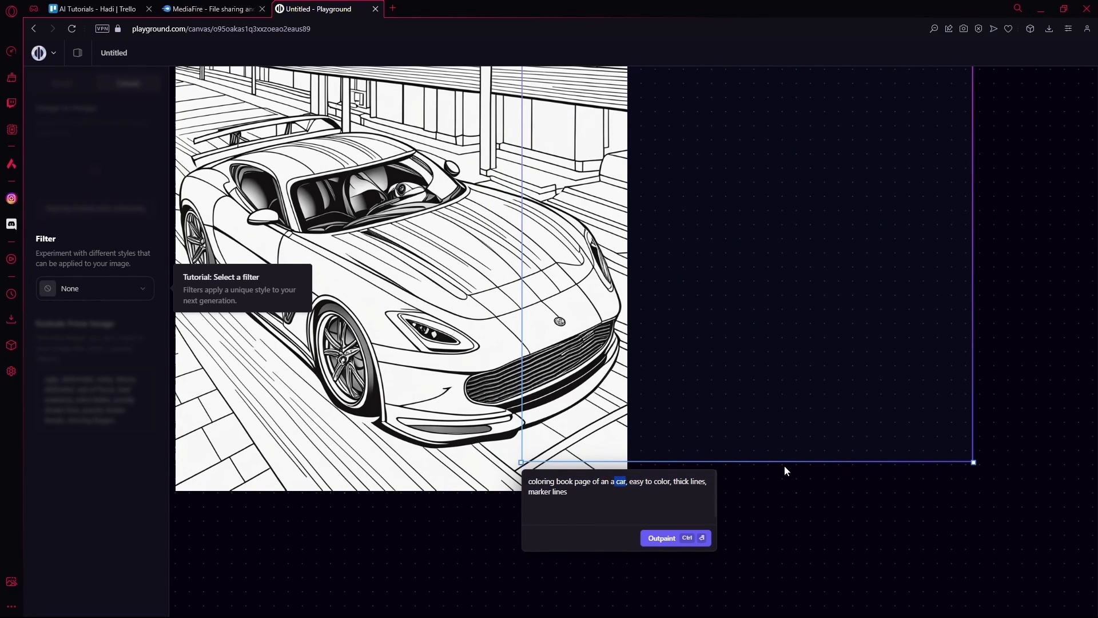
{"action": "mouse_move", "coordinate": [758, 262]}
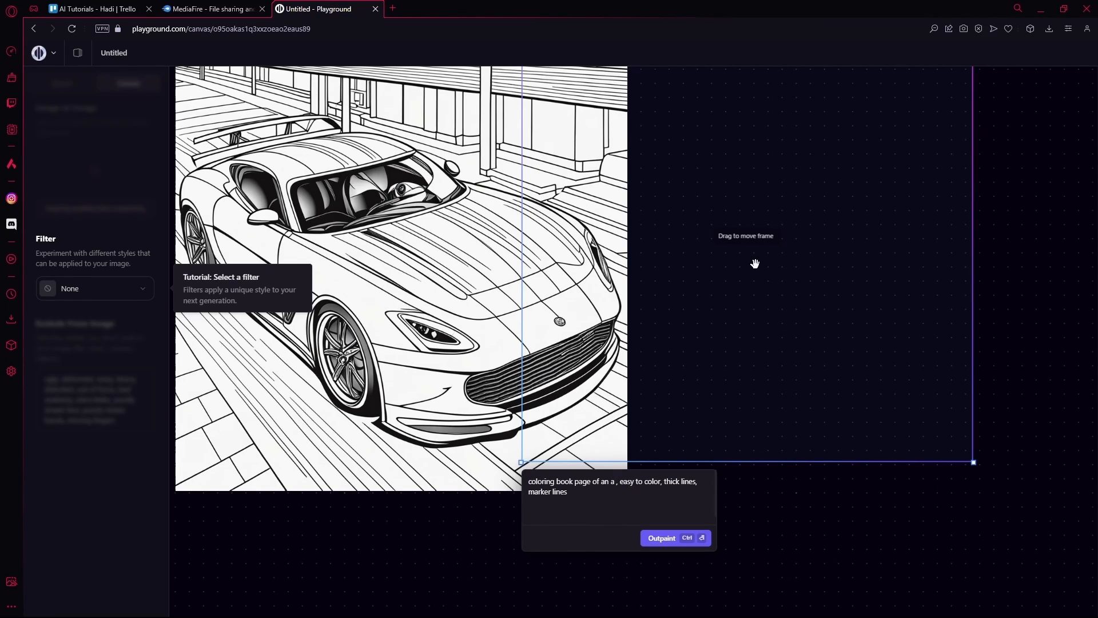
{"action": "type", "text": "chair"}
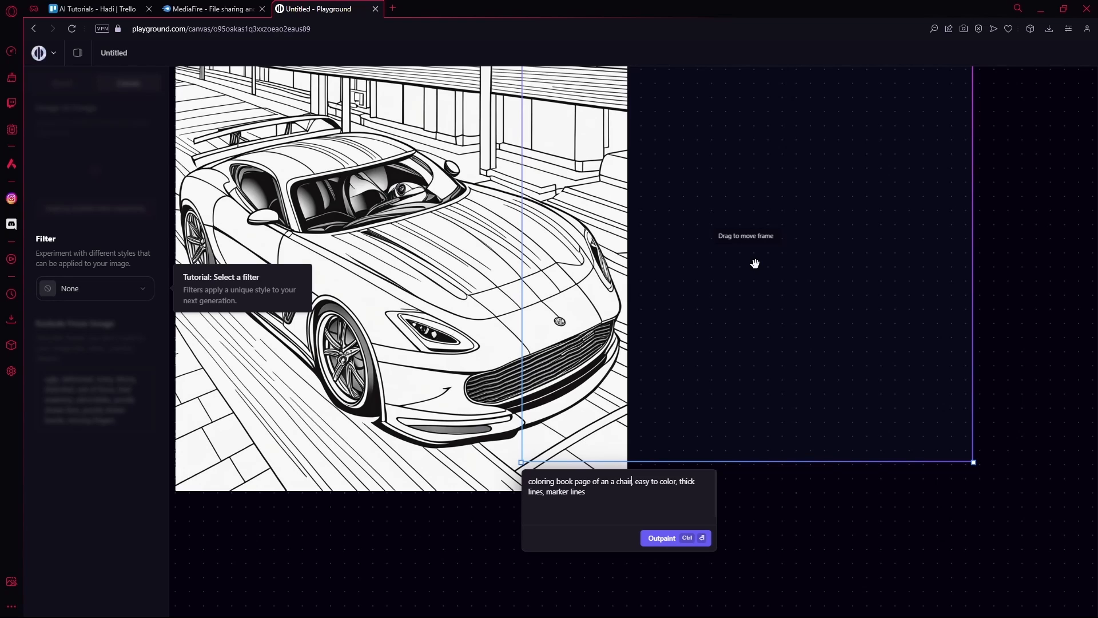
{"action": "left_click", "coordinate": [660, 538]}
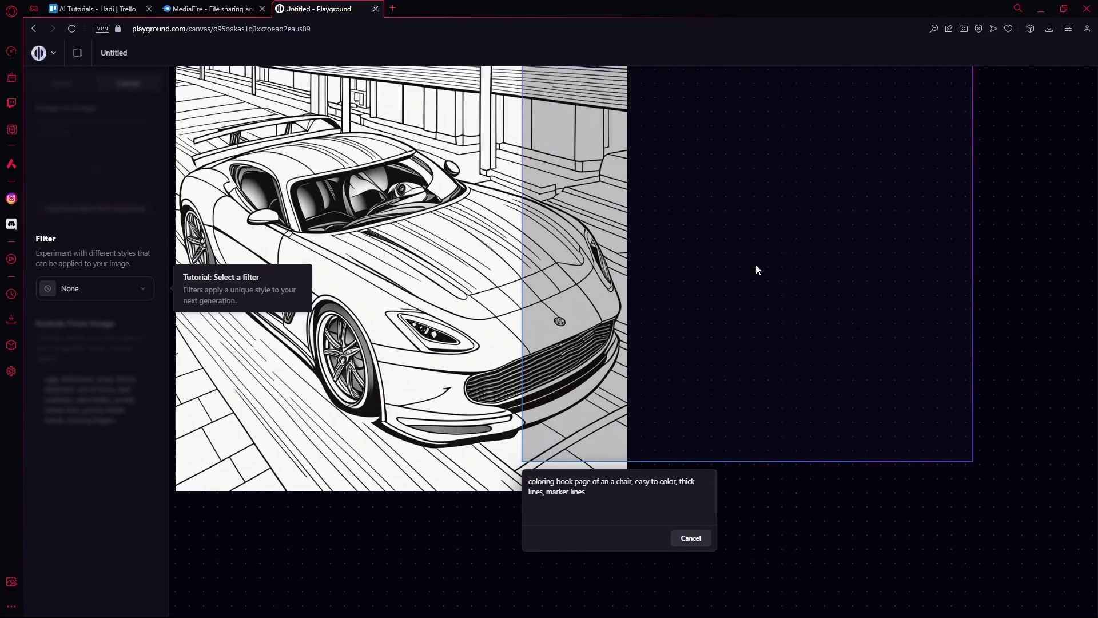
{"action": "mouse_move", "coordinate": [744, 438]}
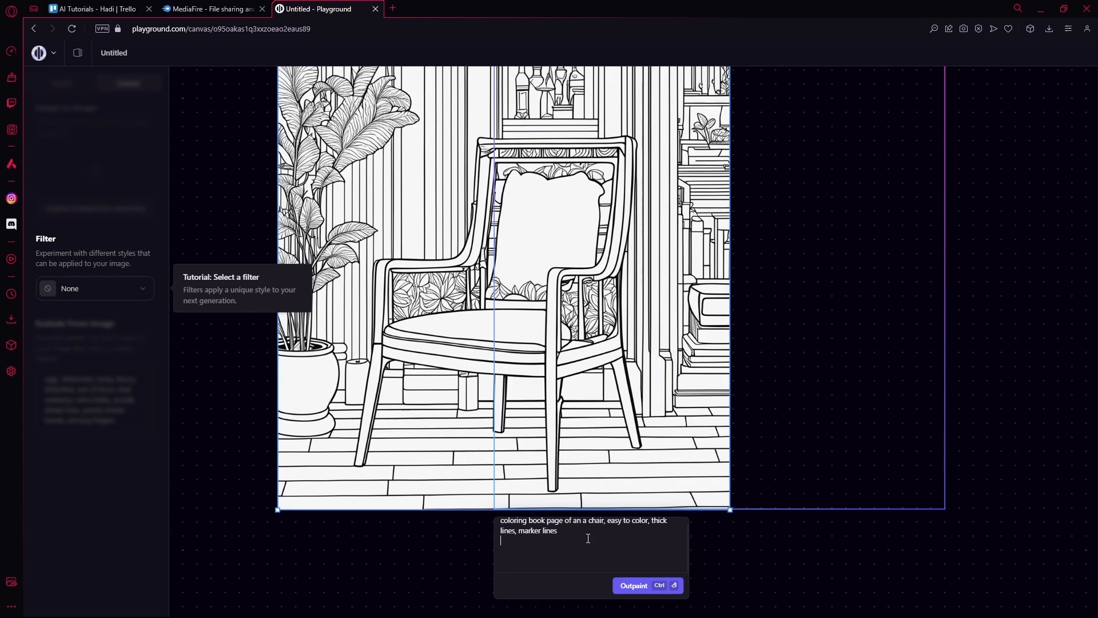
{"action": "mouse_move", "coordinate": [570, 525]}
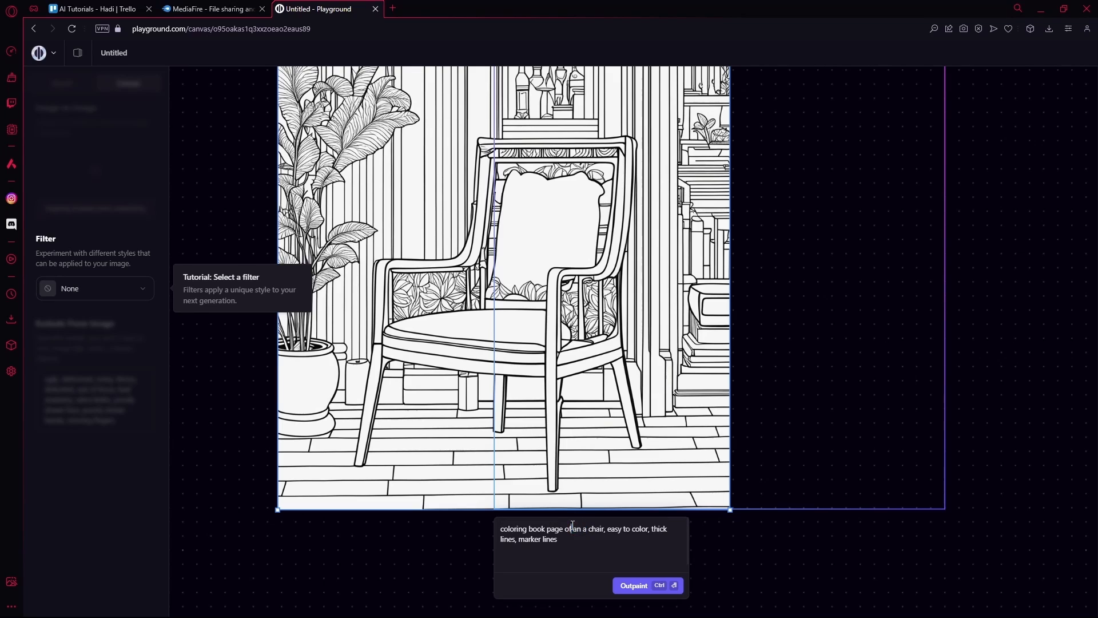
{"action": "double_click", "coordinate": [568, 528]}
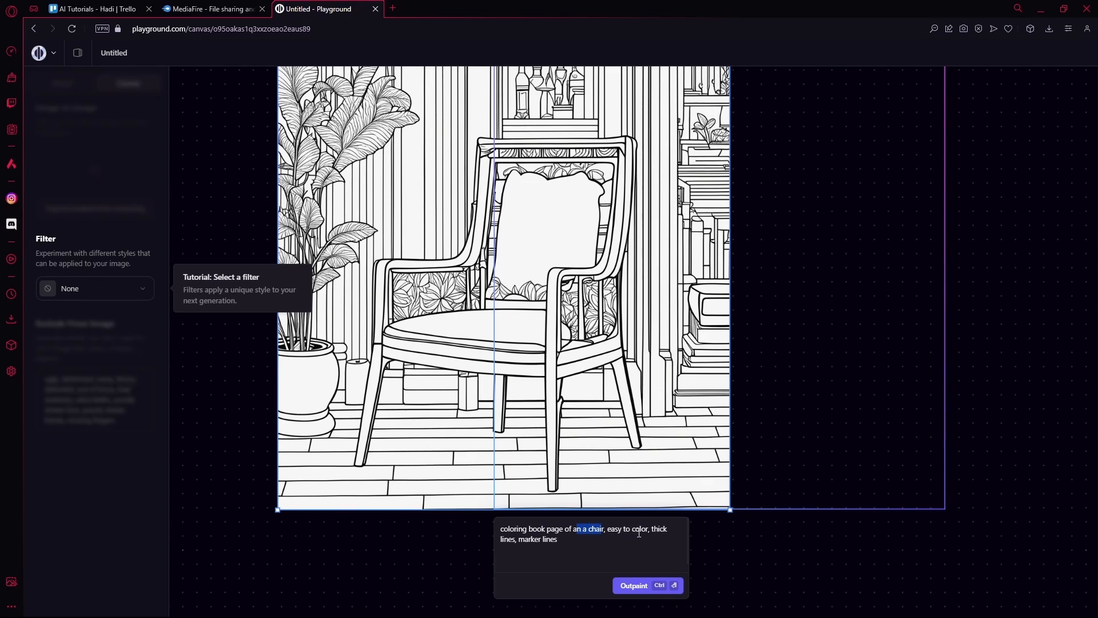
{"action": "mouse_move", "coordinate": [647, 562]}
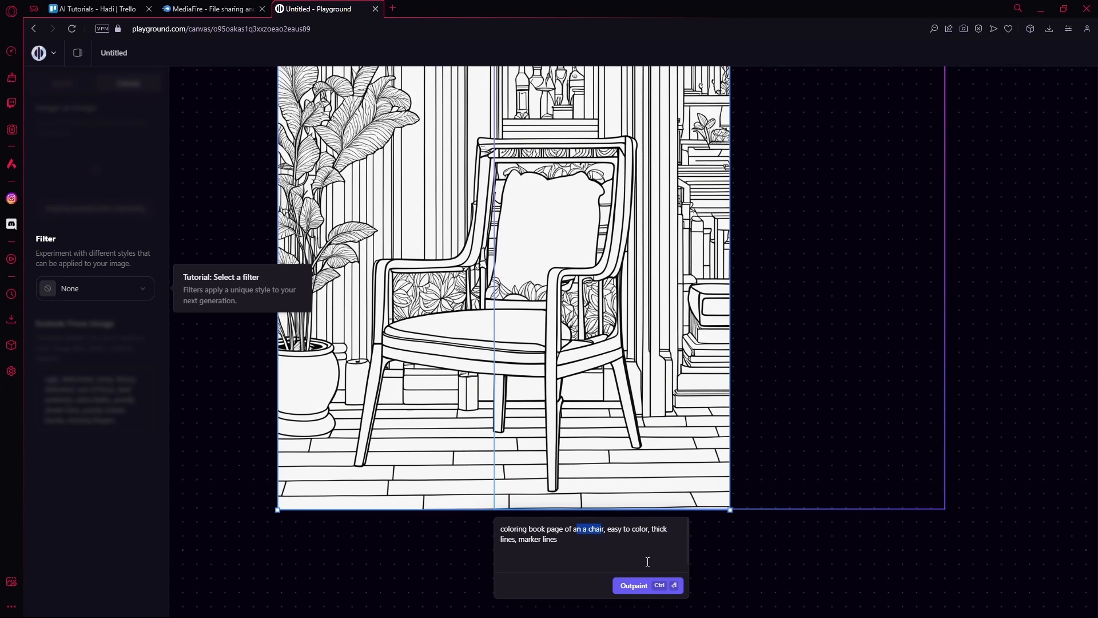